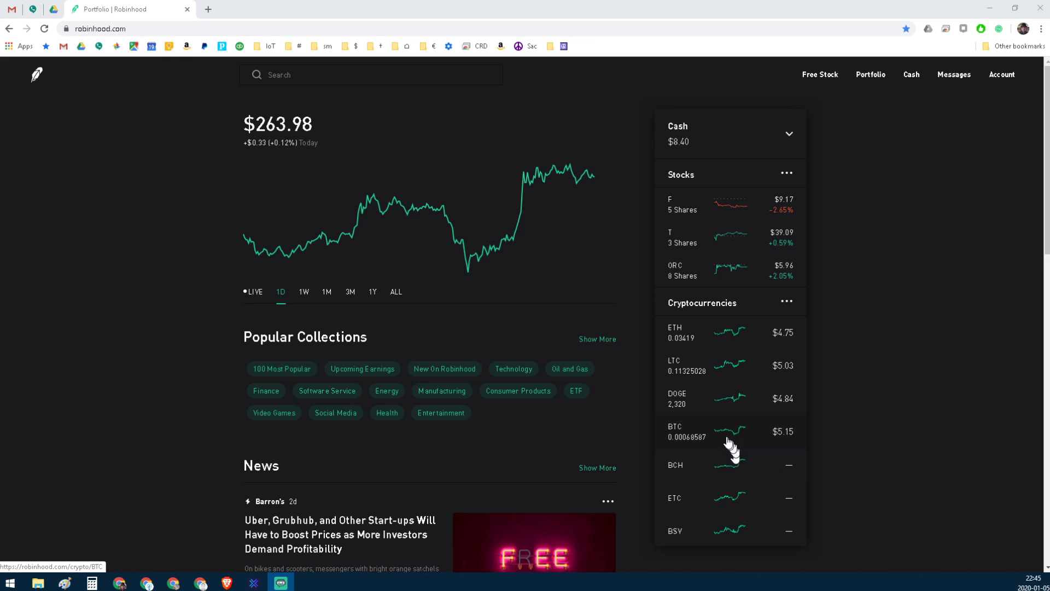
pyautogui.moveTo(766, 445)
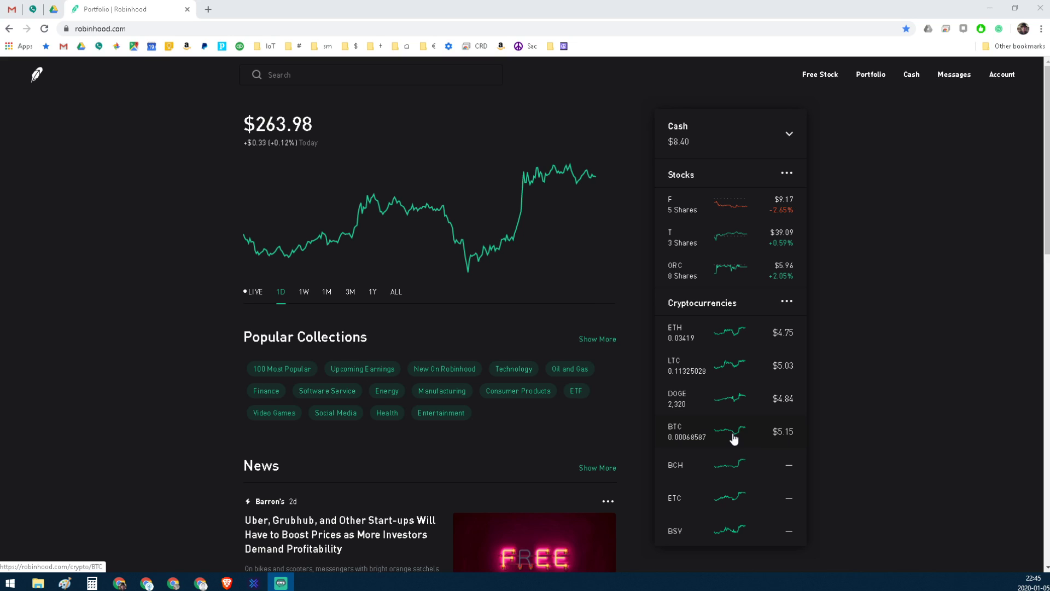
pyautogui.moveTo(688, 441)
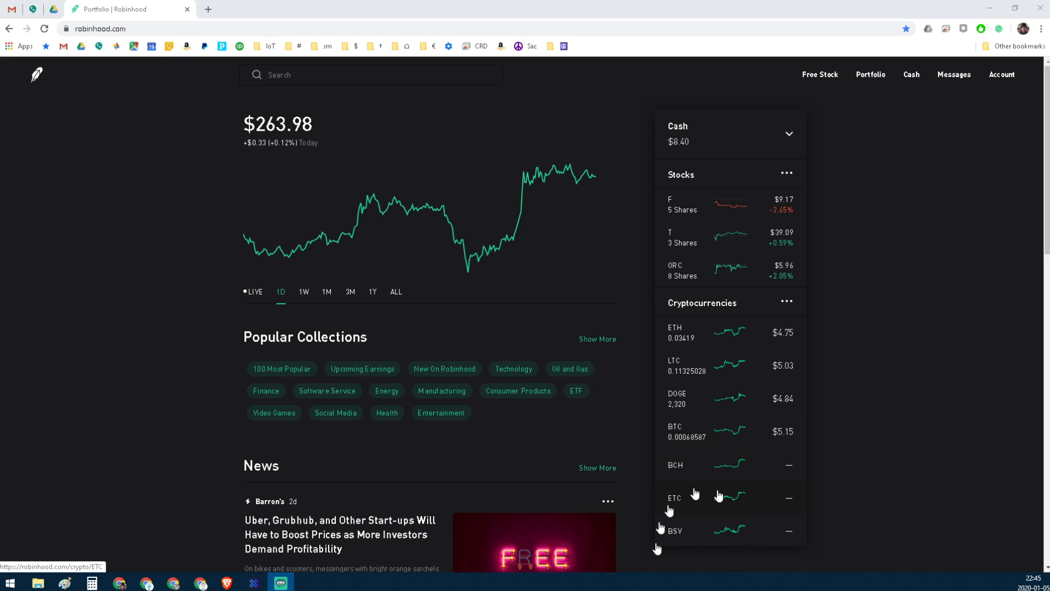
pyautogui.moveTo(758, 499)
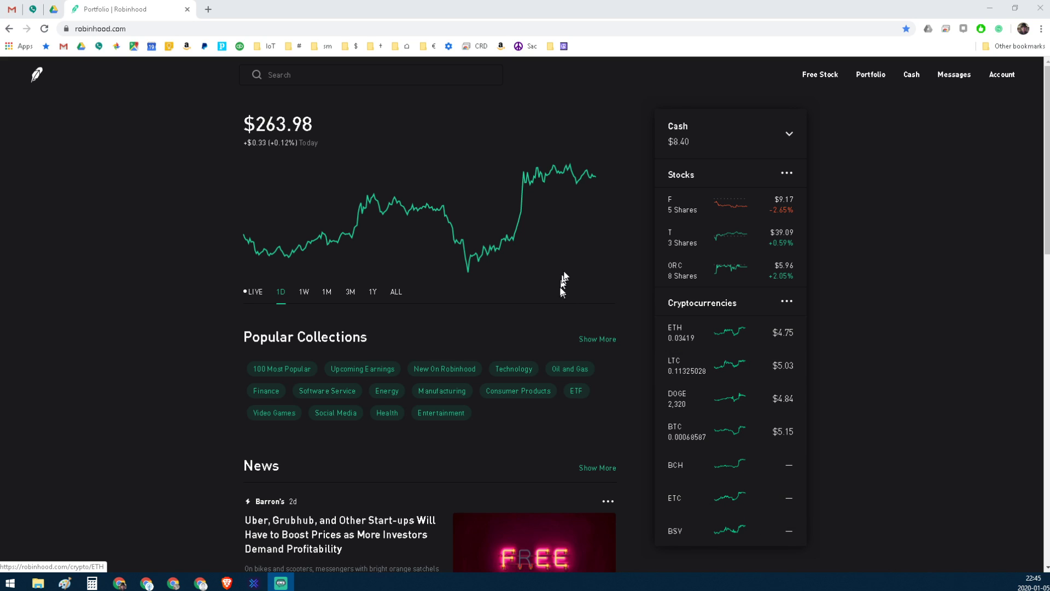
pyautogui.moveTo(593, 199)
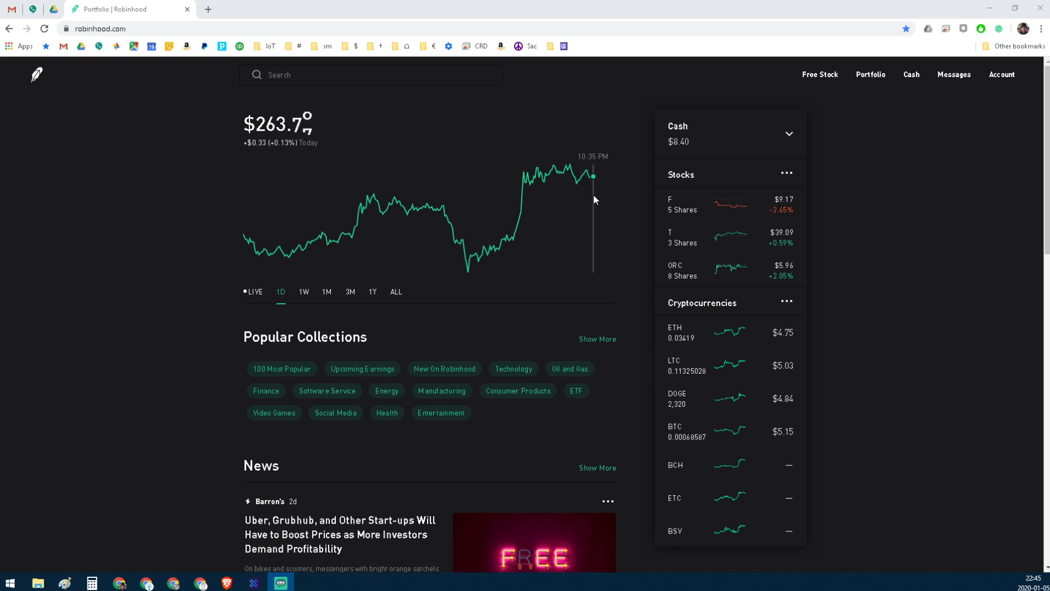
pyautogui.moveTo(540, 188)
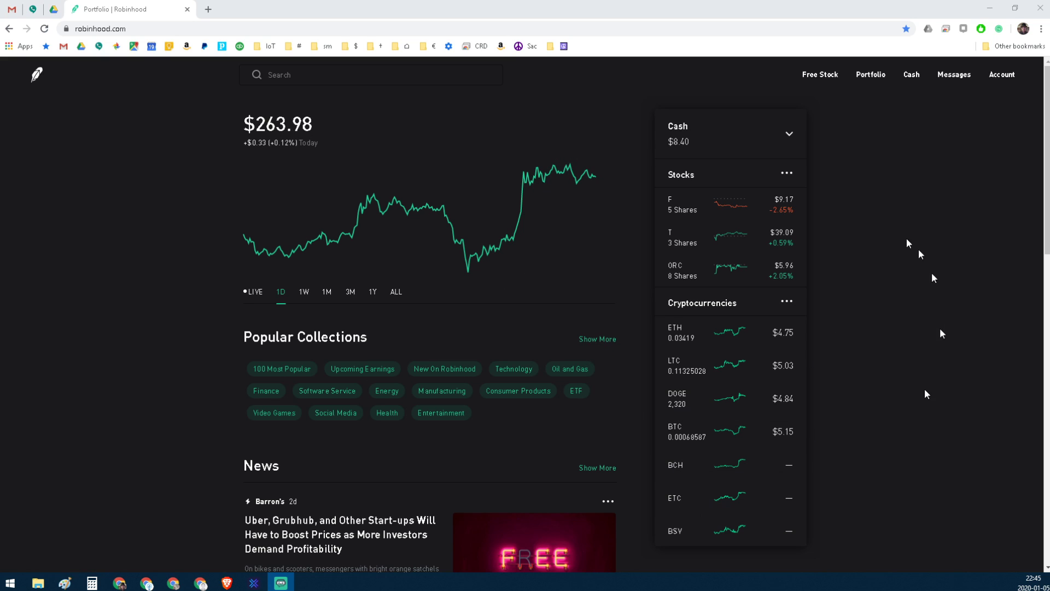
pyautogui.moveTo(702, 411)
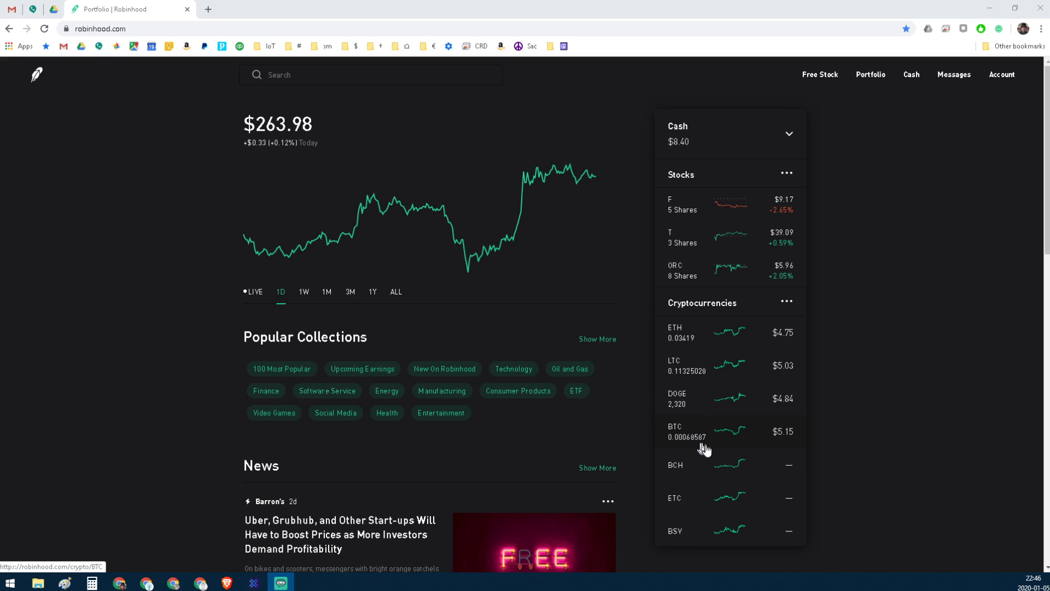
pyautogui.moveTo(839, 338)
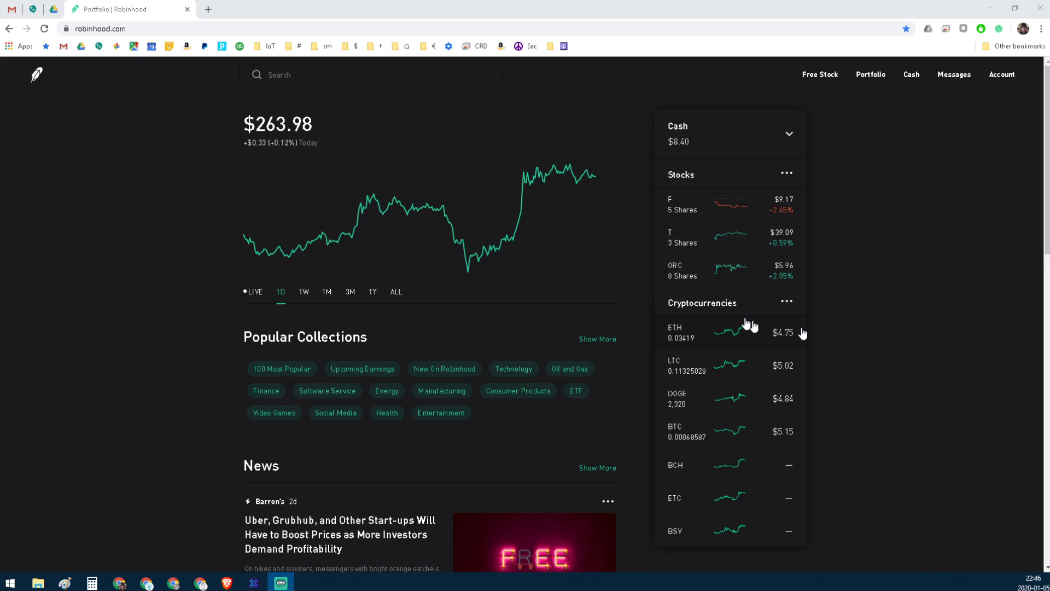
pyautogui.moveTo(974, 438)
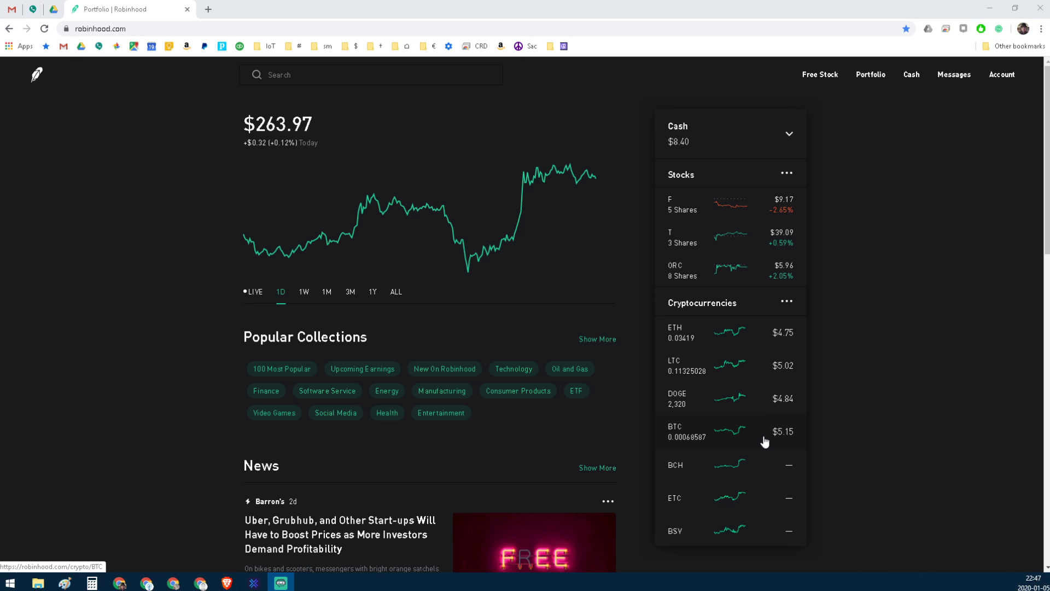
# Step: Open the BTC holding from the sidebar's Cryptocurrencies list to view Bitcoin's equity and average cost
pyautogui.click(687, 431)
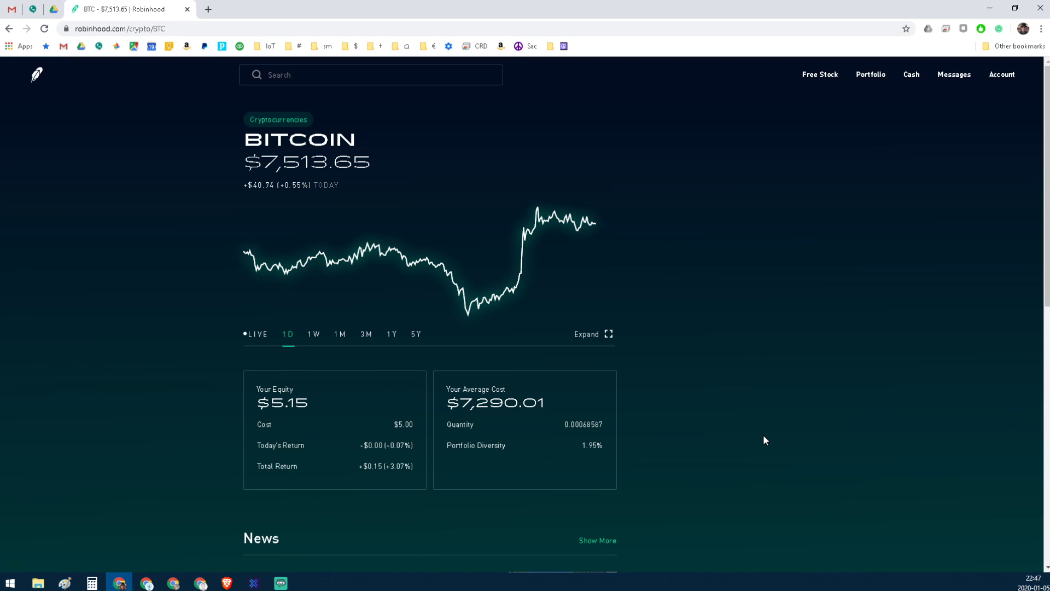